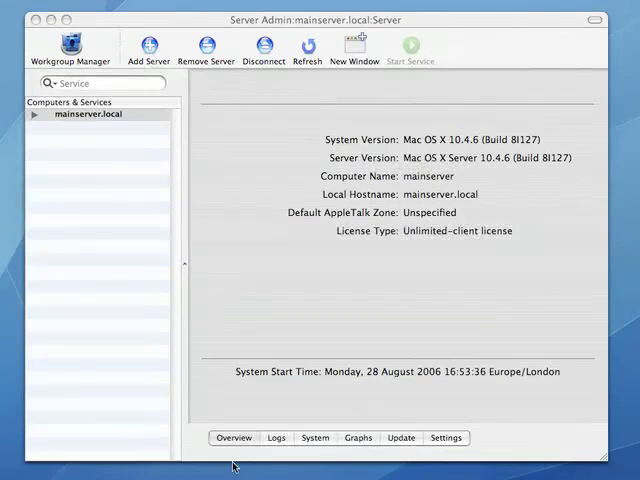
pyautogui.moveTo(35, 120)
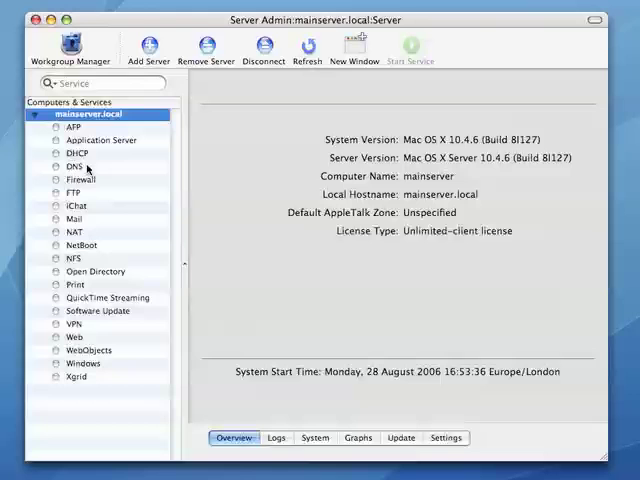
# Select DNS under mainserver.local to see the stopped service with zero zones.
pyautogui.click(72, 167)
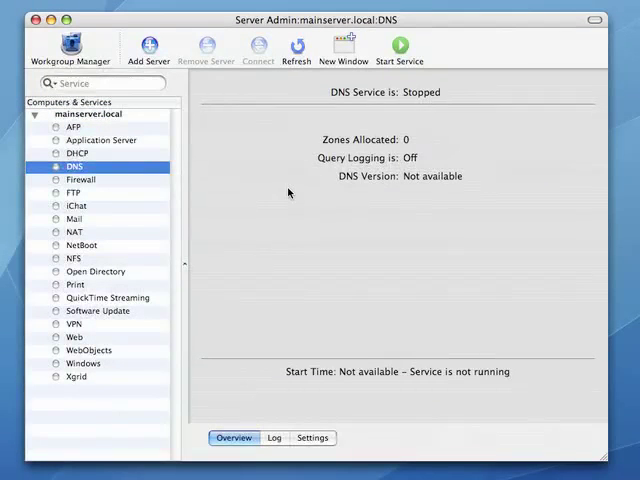
pyautogui.moveTo(435, 46)
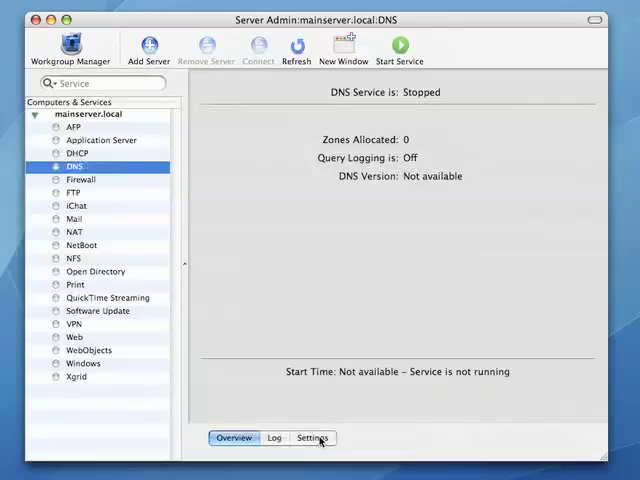
# Open the DNS Settings and show the empty Zones list.
pyautogui.click(312, 438)
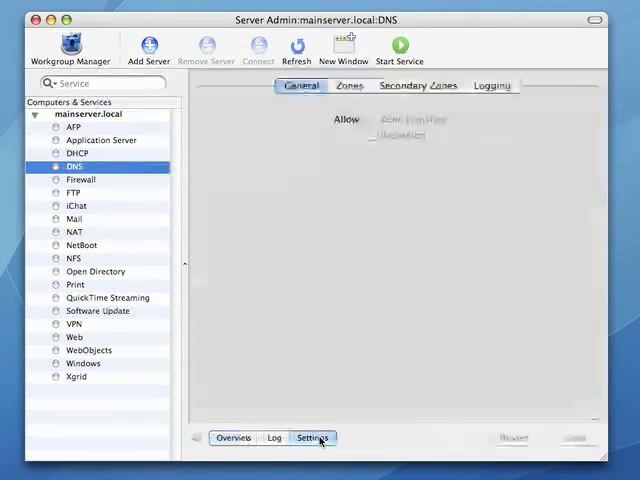
pyautogui.click(347, 85)
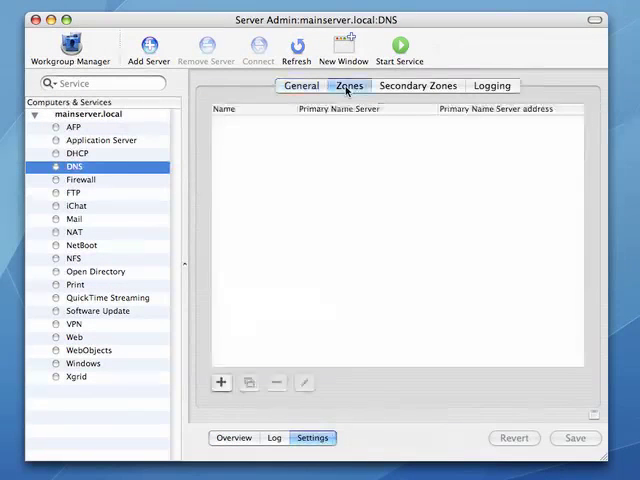
pyautogui.moveTo(224, 378)
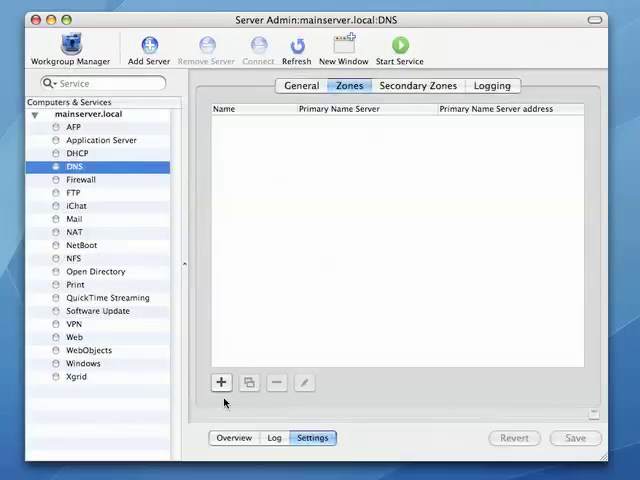
# Add zone amsys.co.uk. with nameserver at 192.168.1.130.
pyautogui.click(220, 383)
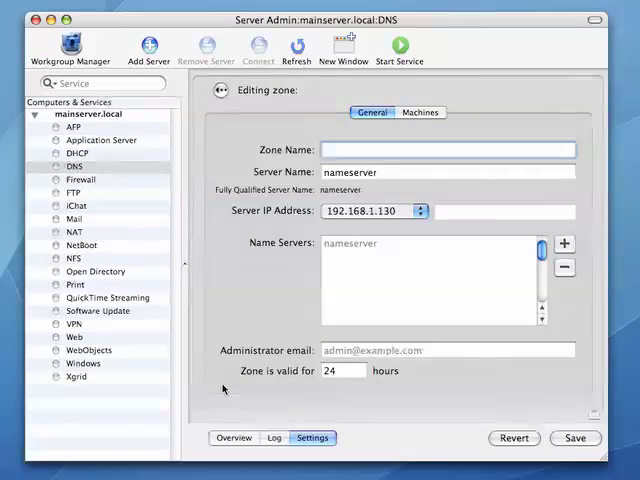
pyautogui.write('amsys')
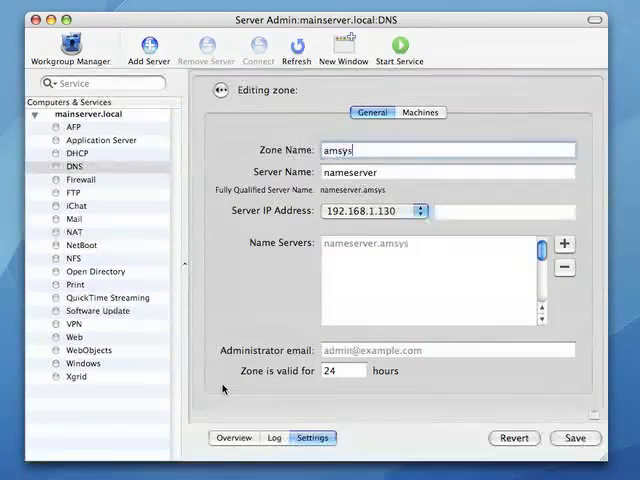
pyautogui.write('.co.uk.')
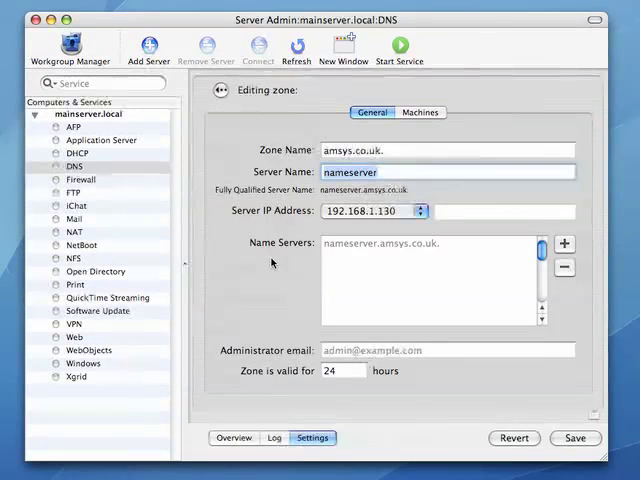
pyautogui.moveTo(280, 263)
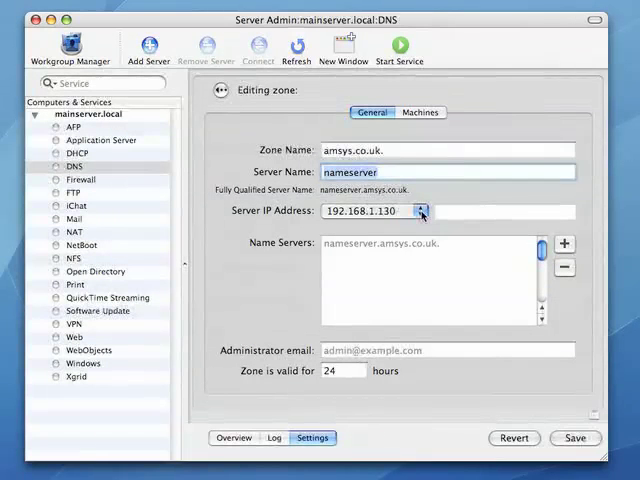
pyautogui.click(421, 211)
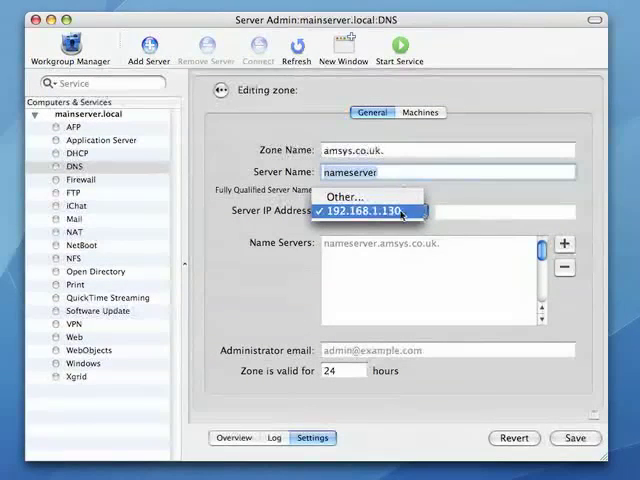
pyautogui.click(385, 211)
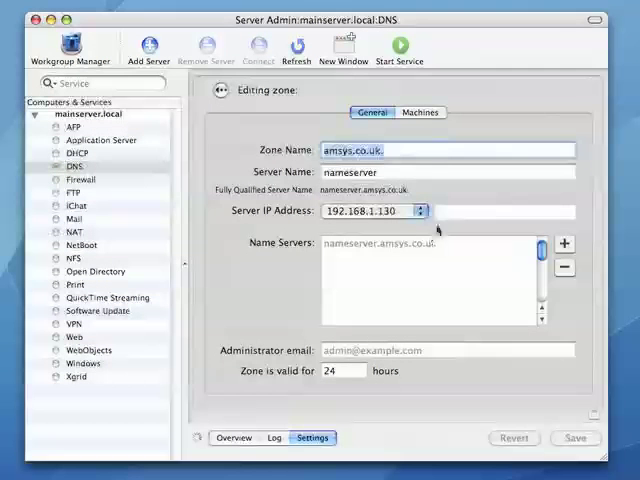
# Add a www machine record at 192.168.1.131 to the zone.
pyautogui.click(419, 112)
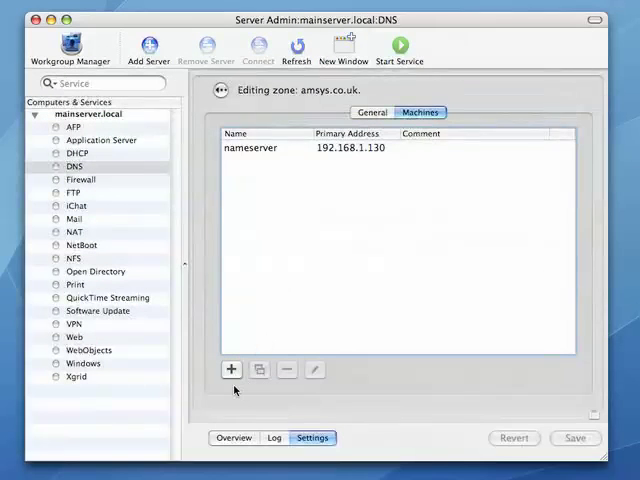
pyautogui.click(232, 370)
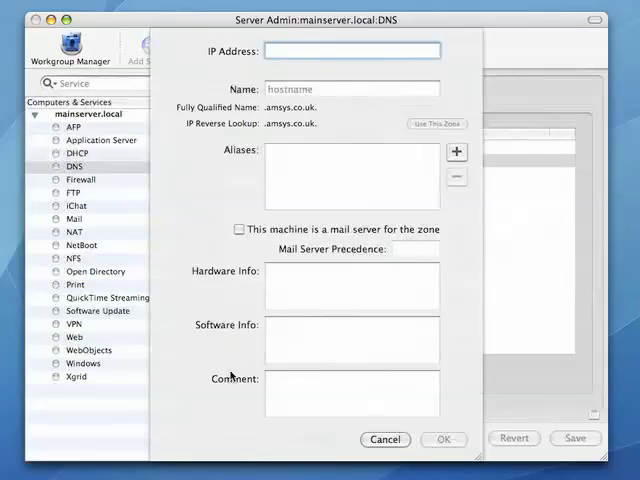
pyautogui.write('192.168.1.131')
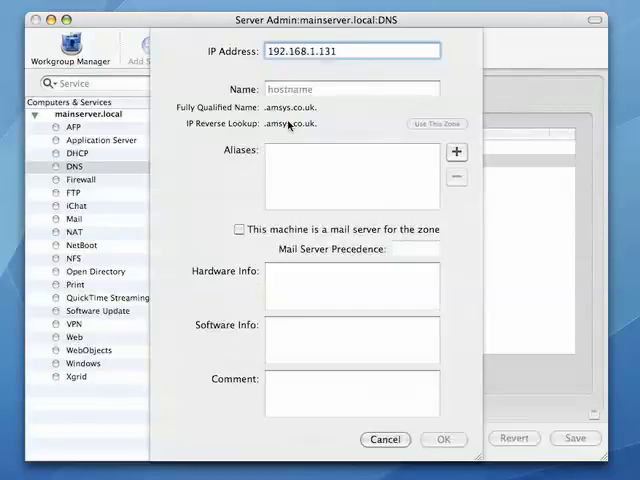
pyautogui.click(352, 88)
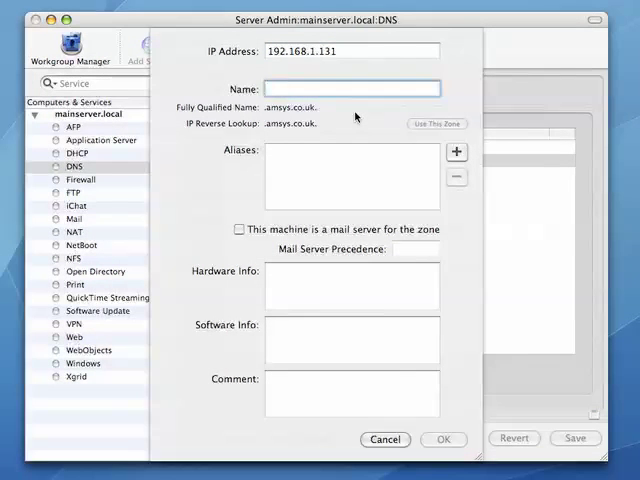
pyautogui.write('www')
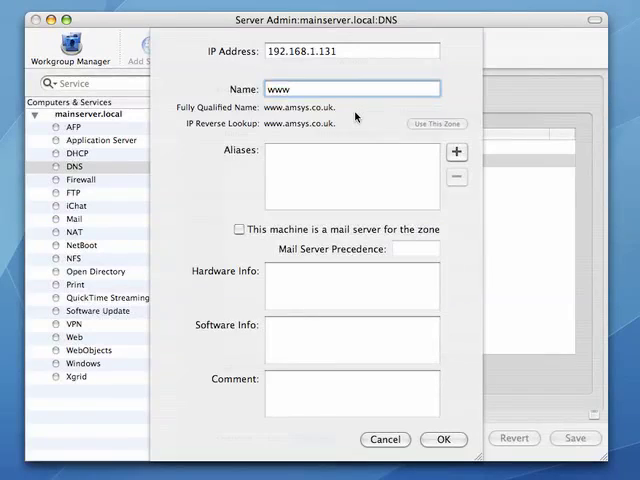
pyautogui.click(350, 89)
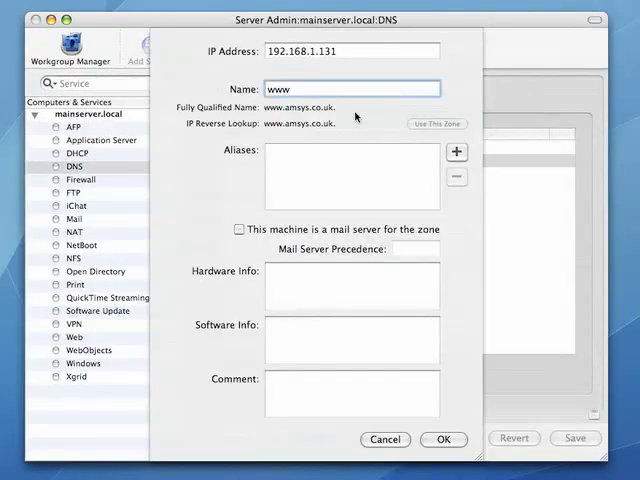
pyautogui.click(443, 439)
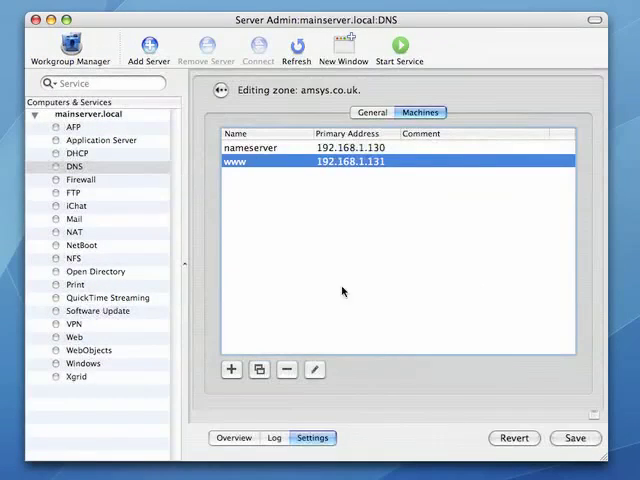
pyautogui.moveTo(330, 270)
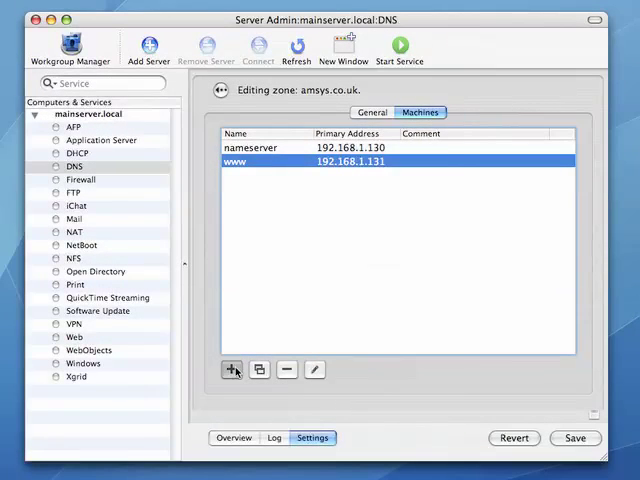
# Add a printserver machine record at 192.168.1.132.
pyautogui.click(233, 370)
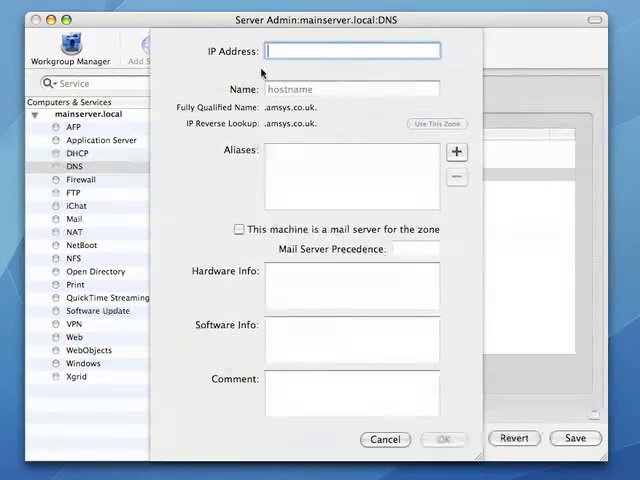
pyautogui.write('192.168.1.')
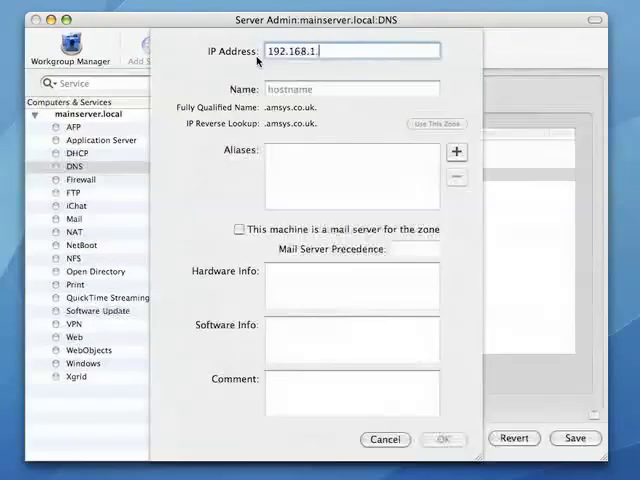
pyautogui.write('132')
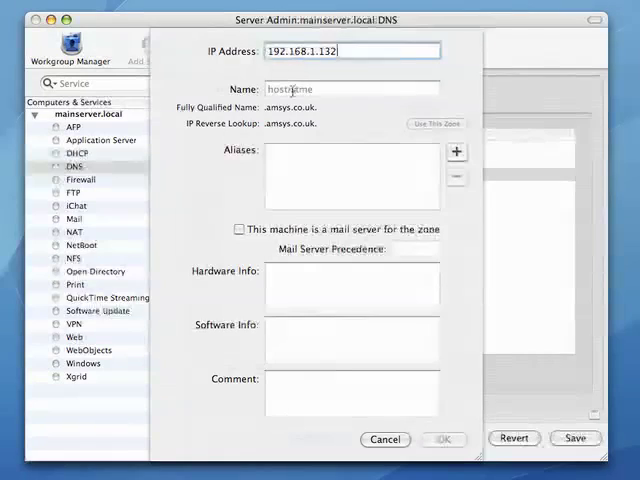
pyautogui.write('printserver')
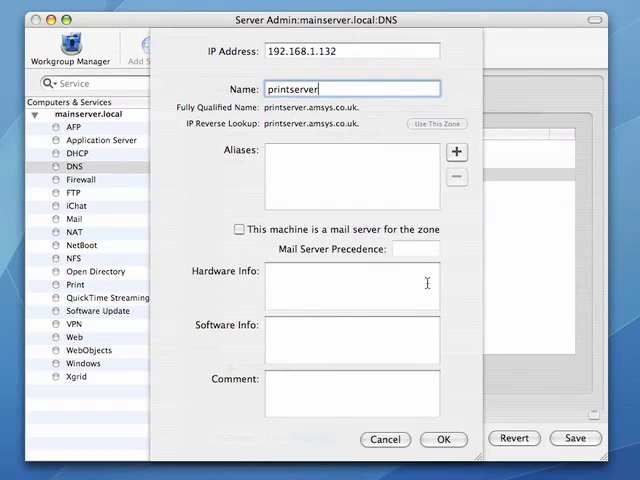
pyautogui.click(443, 439)
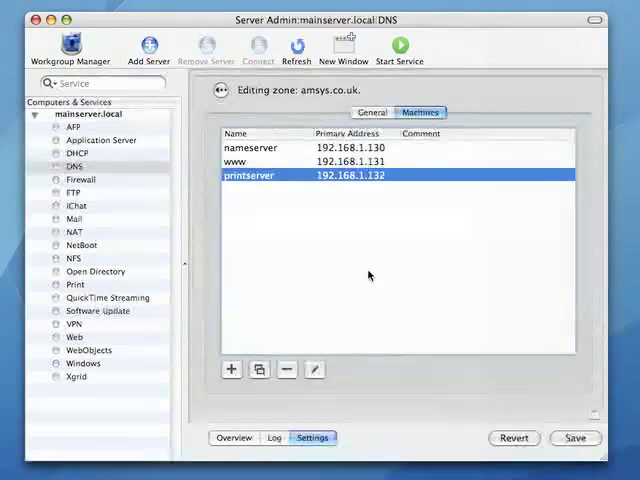
# Give the www machine the alias ftp.amsys.co.uk.
pyautogui.click(250, 174)
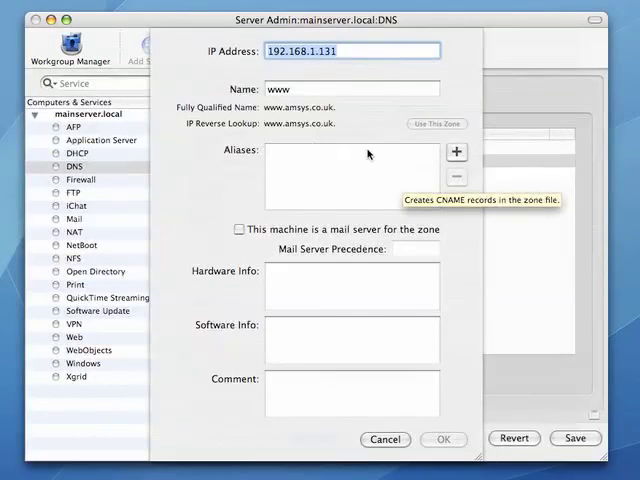
pyautogui.write('ftp.amsys.co.')
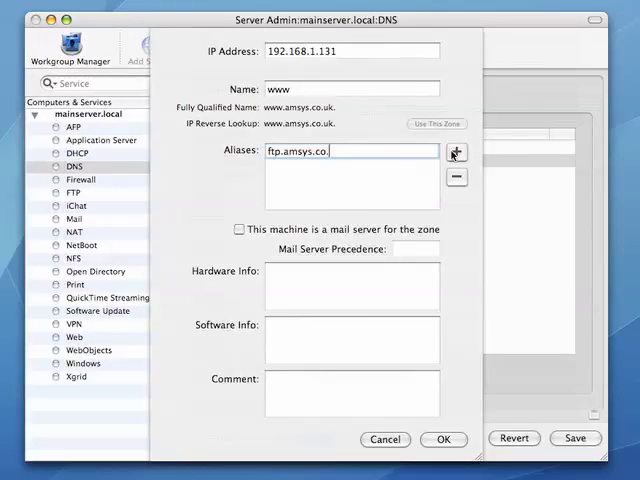
pyautogui.write('uk.')
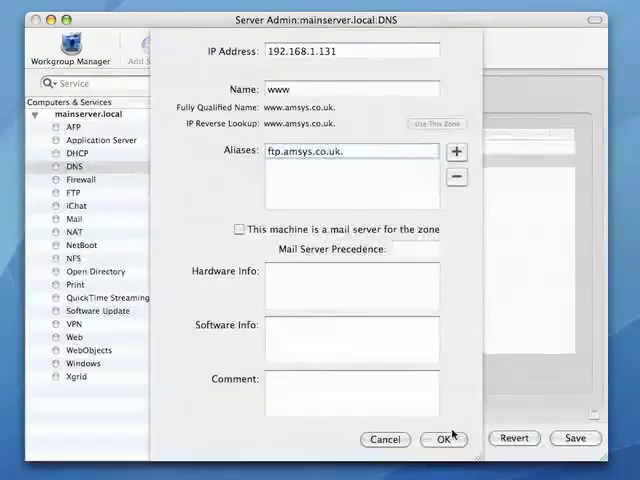
pyautogui.click(443, 439)
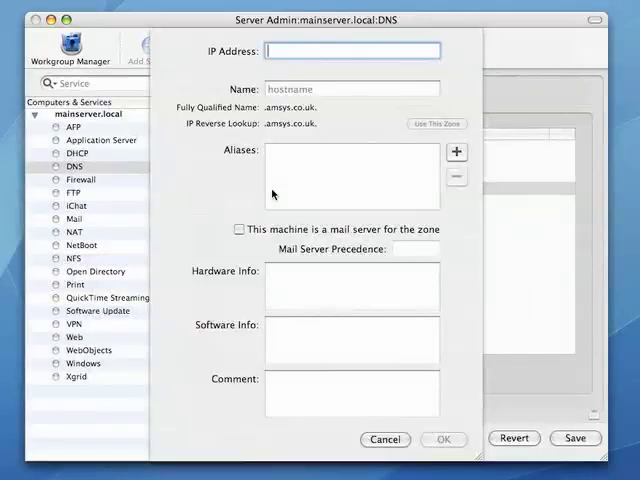
# Add mail at 192.168.1.133 as the zone's mail server with precedence 0.
pyautogui.write('192.168.1.133')
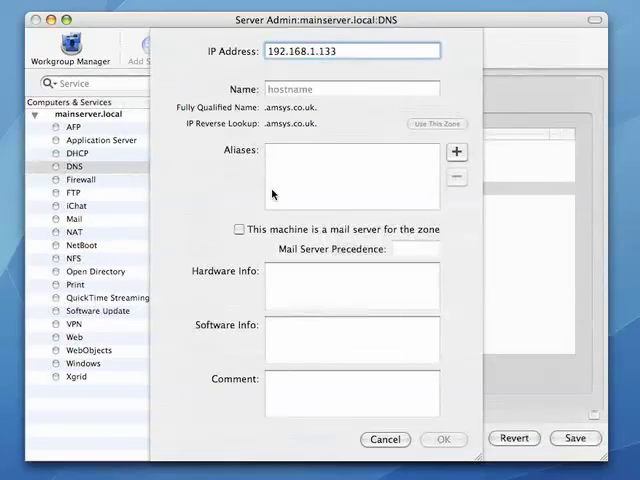
pyautogui.click(352, 88)
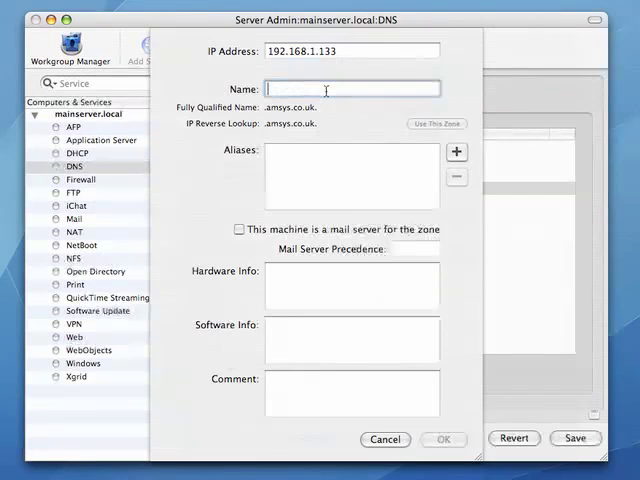
pyautogui.write('mail')
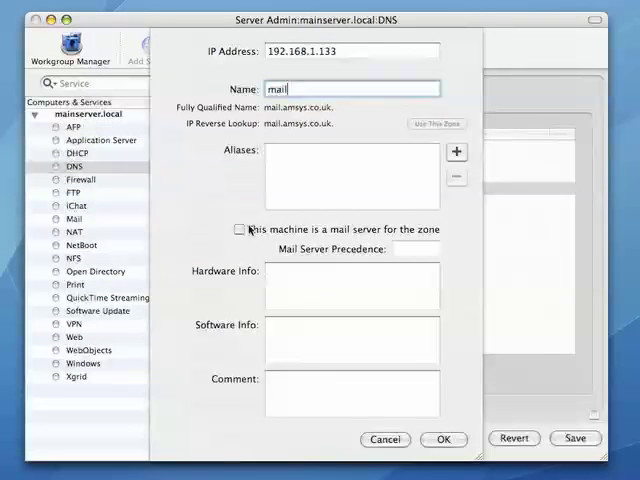
pyautogui.click(241, 230)
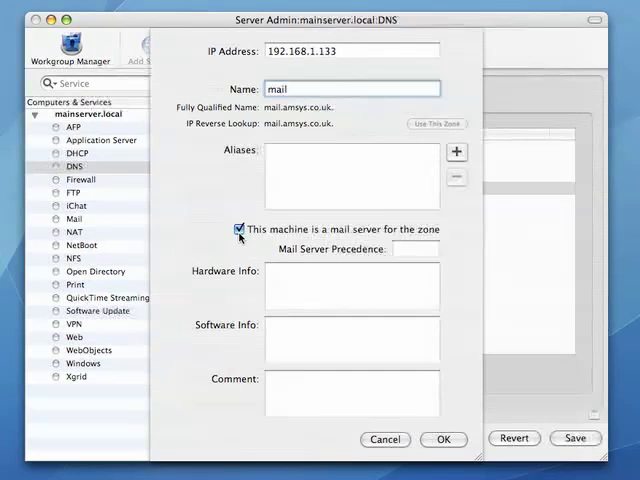
pyautogui.click(410, 249)
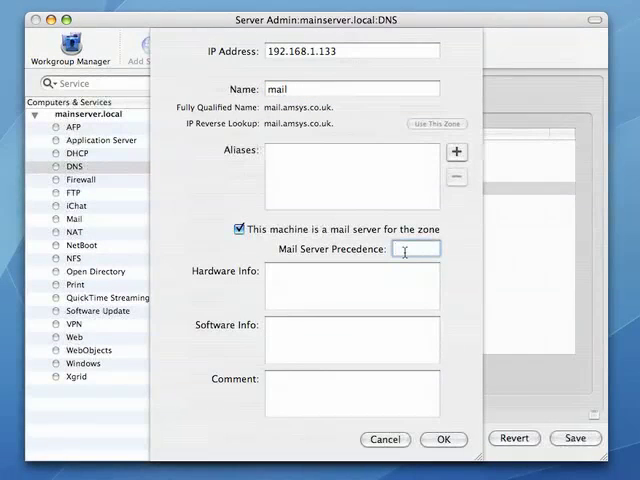
pyautogui.write('0')
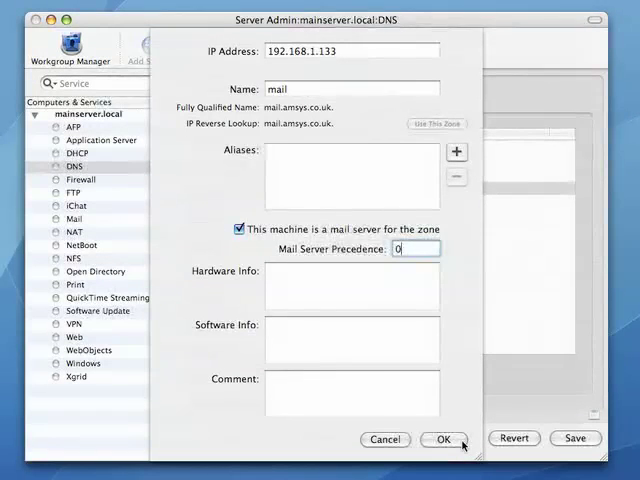
pyautogui.click(442, 439)
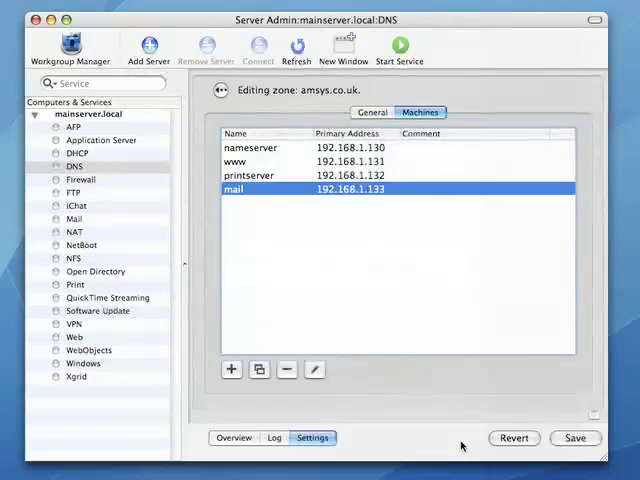
pyautogui.moveTo(311, 262)
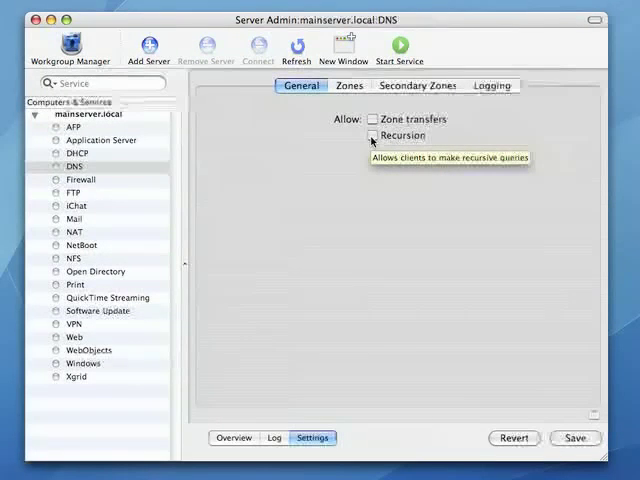
# Tick Recursion in the DNS General settings, leaving zone transfers off.
pyautogui.click(375, 135)
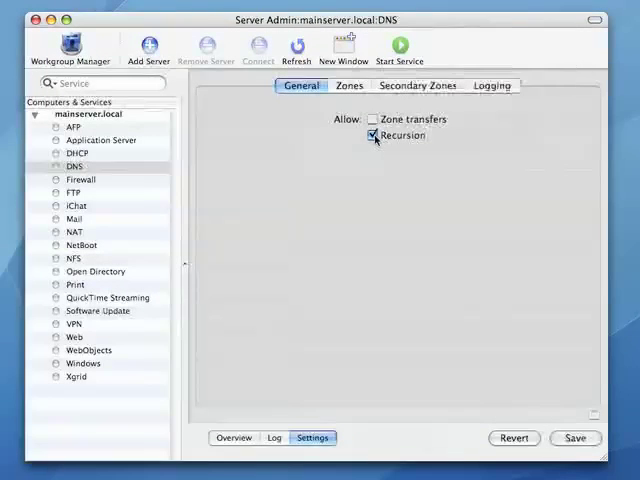
pyautogui.moveTo(378, 135)
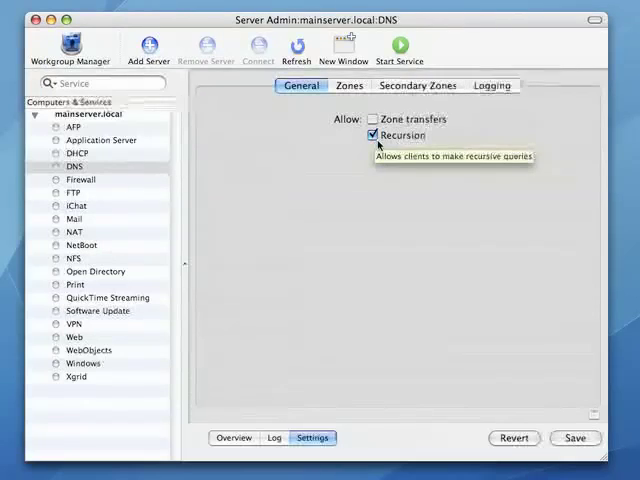